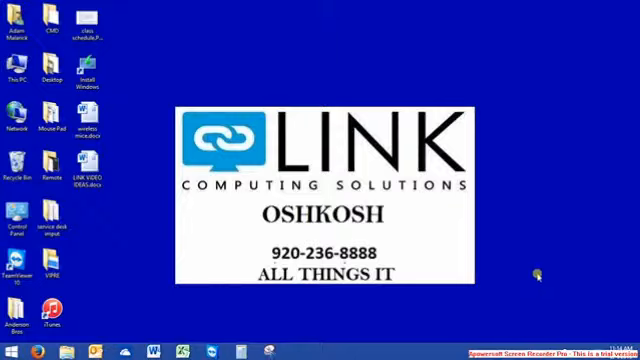
Step: Search the Start screen for 'power' and reach the Power Options list of power plans
key(Win+P)
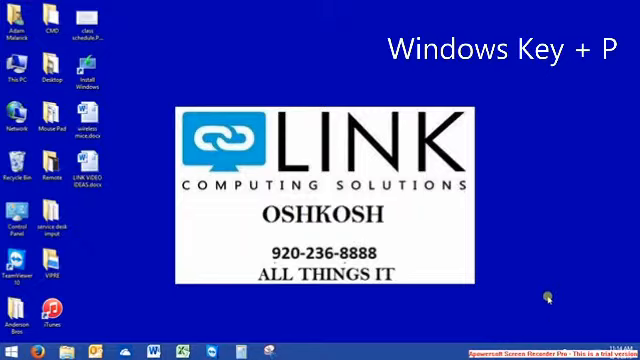
mouse_move(522, 228)
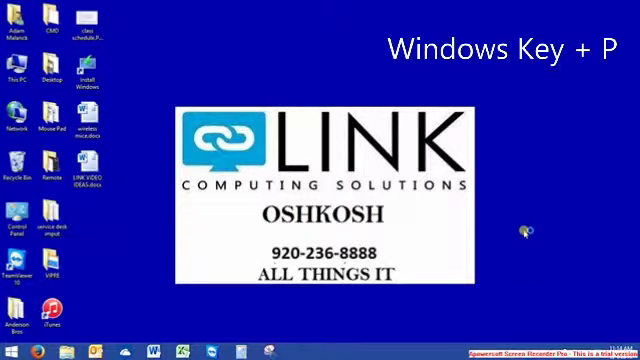
key(Win+P)
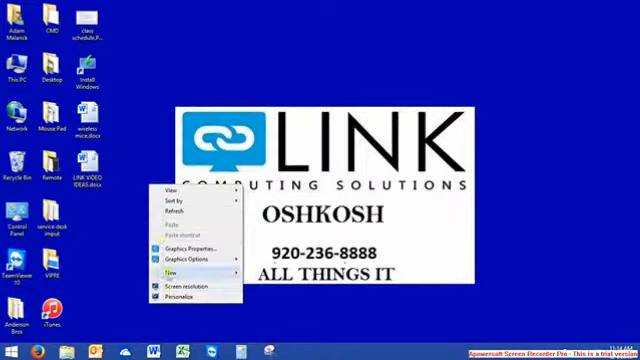
click(188, 304)
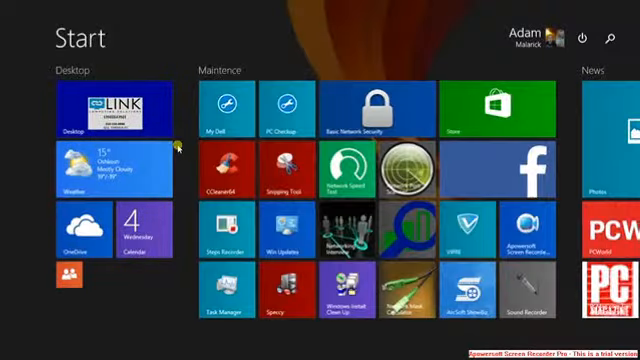
text(power options)
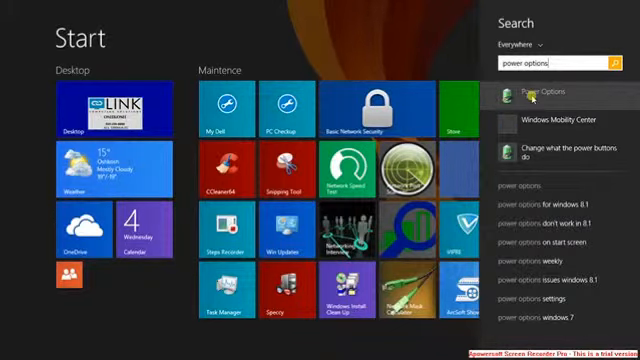
click(532, 92)
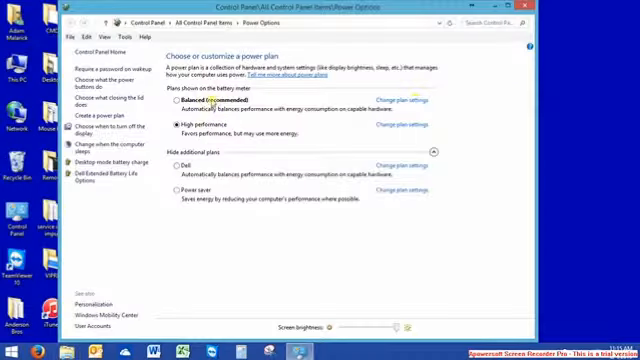